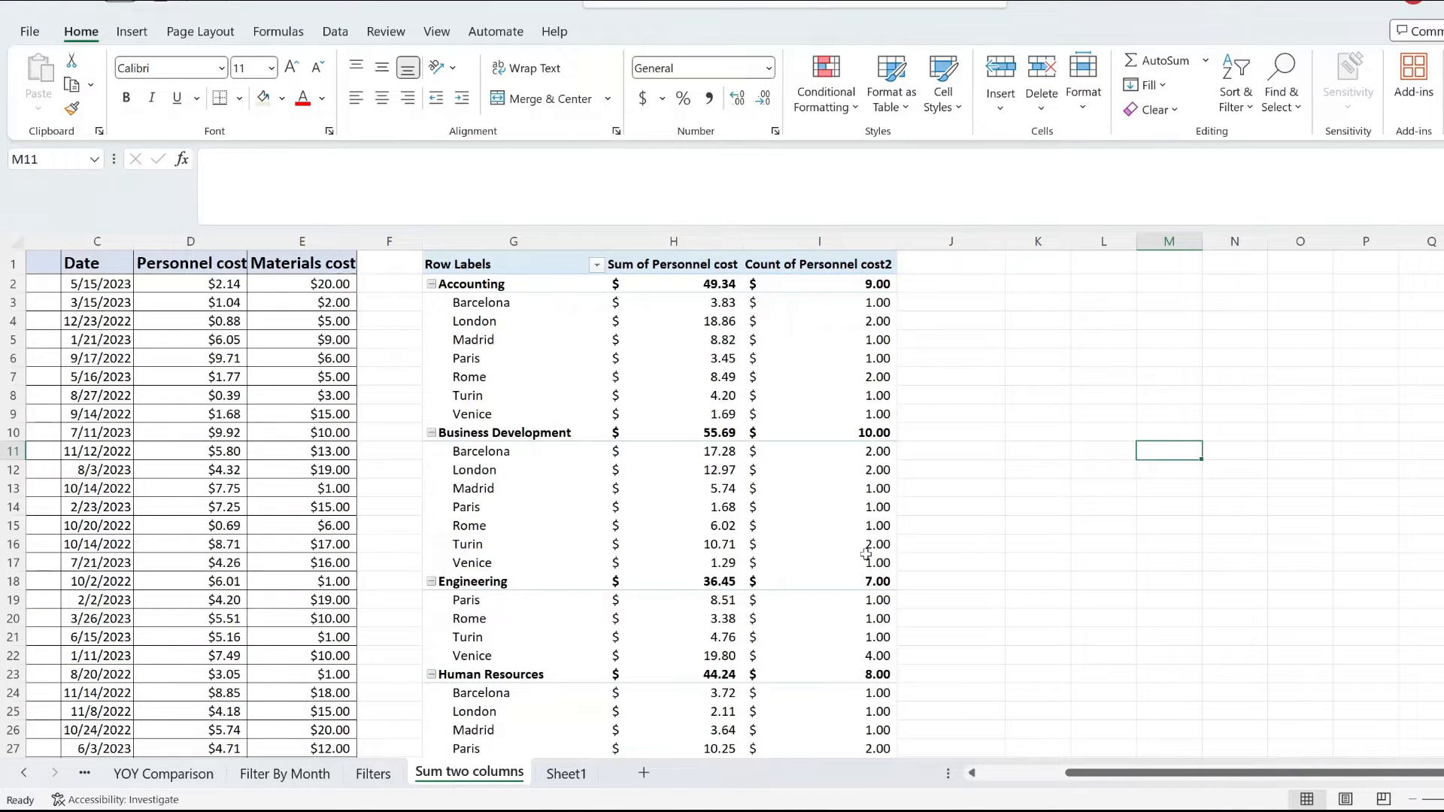
mouse_move(543, 326)
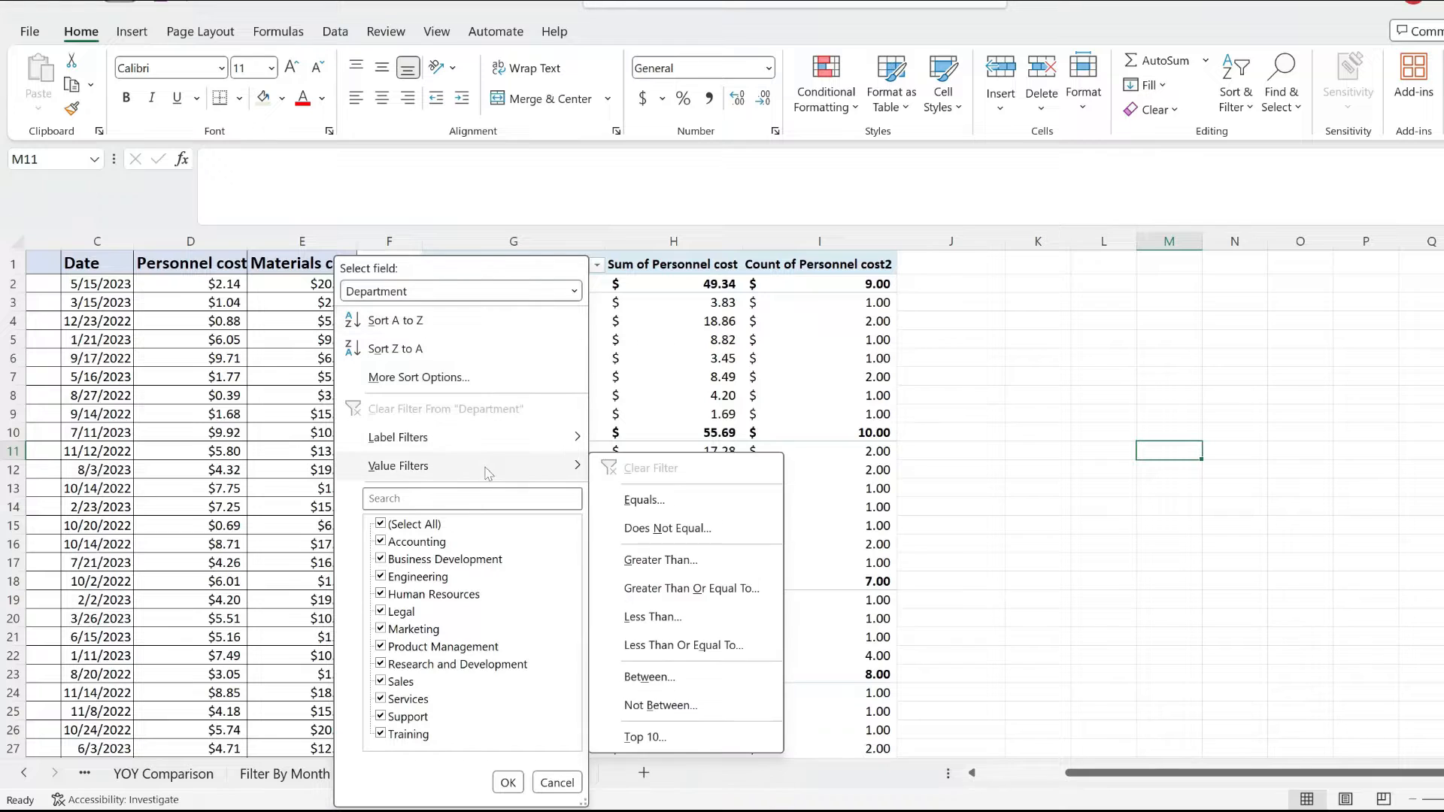
Step: Apply a Greater Than 50 value filter on Sum of Personnel cost to Department
left_click(660, 559)
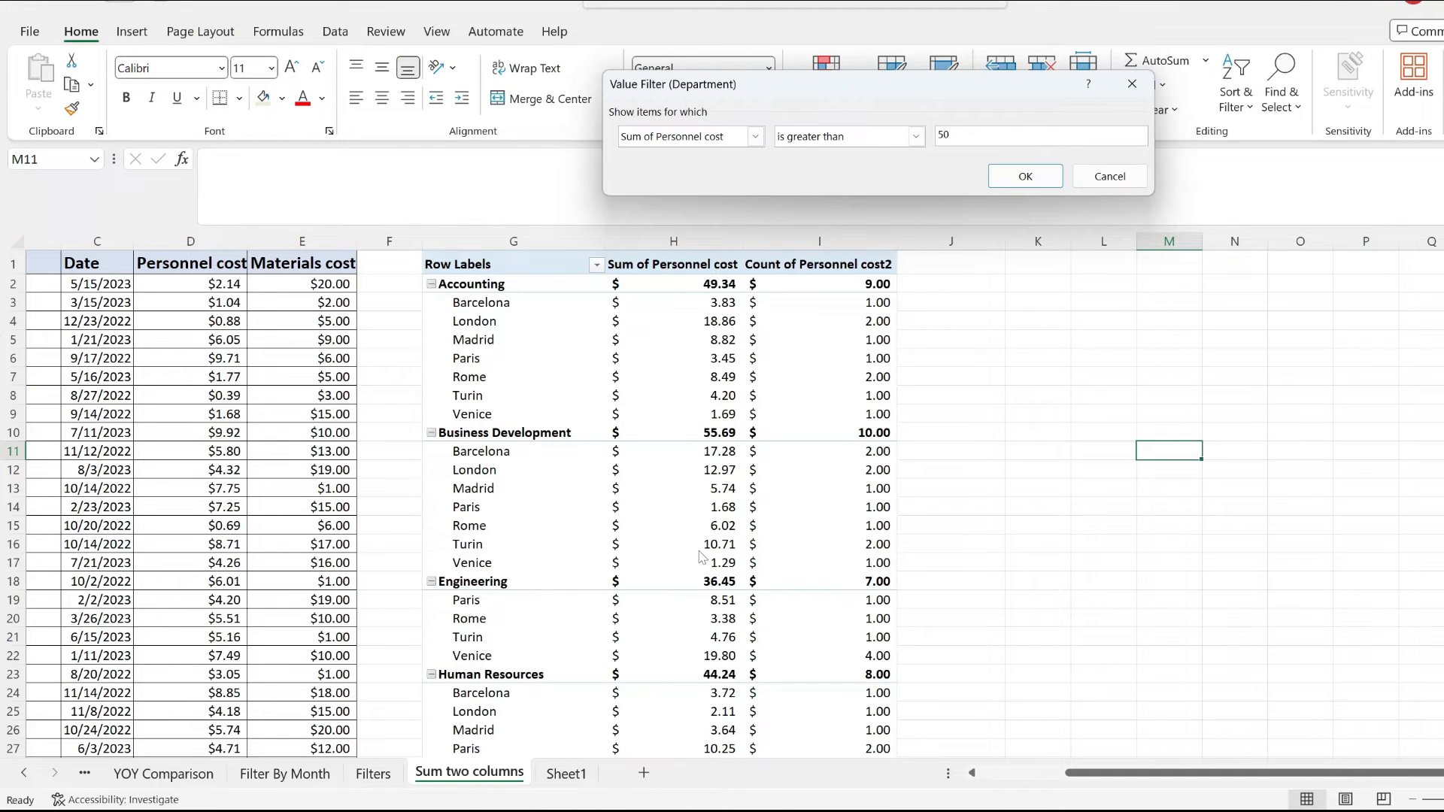
left_click(1025, 176)
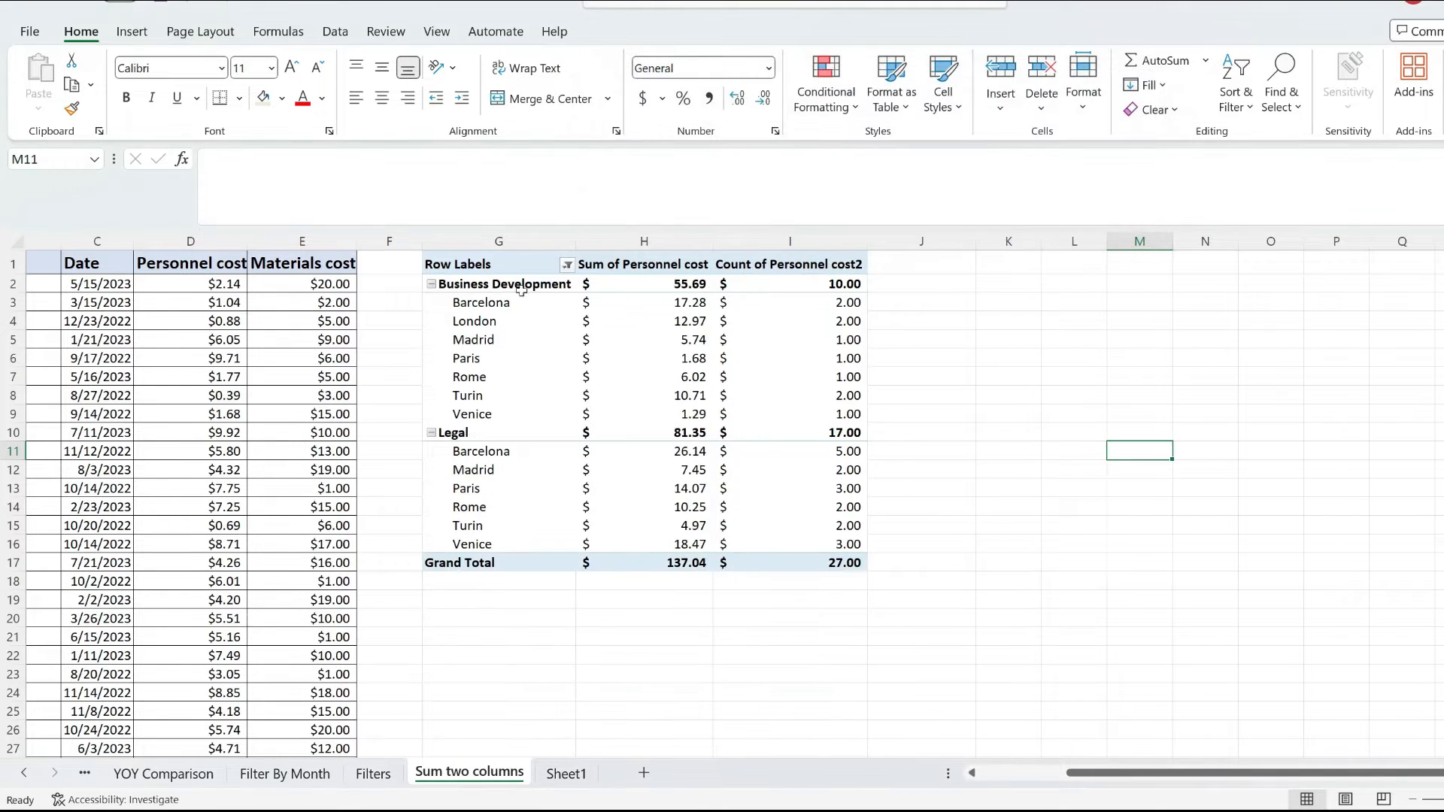
Step: Replace it with a Does Not Equal 'Legal' label filter on Department, then select a pivot cell
left_click(567, 264)
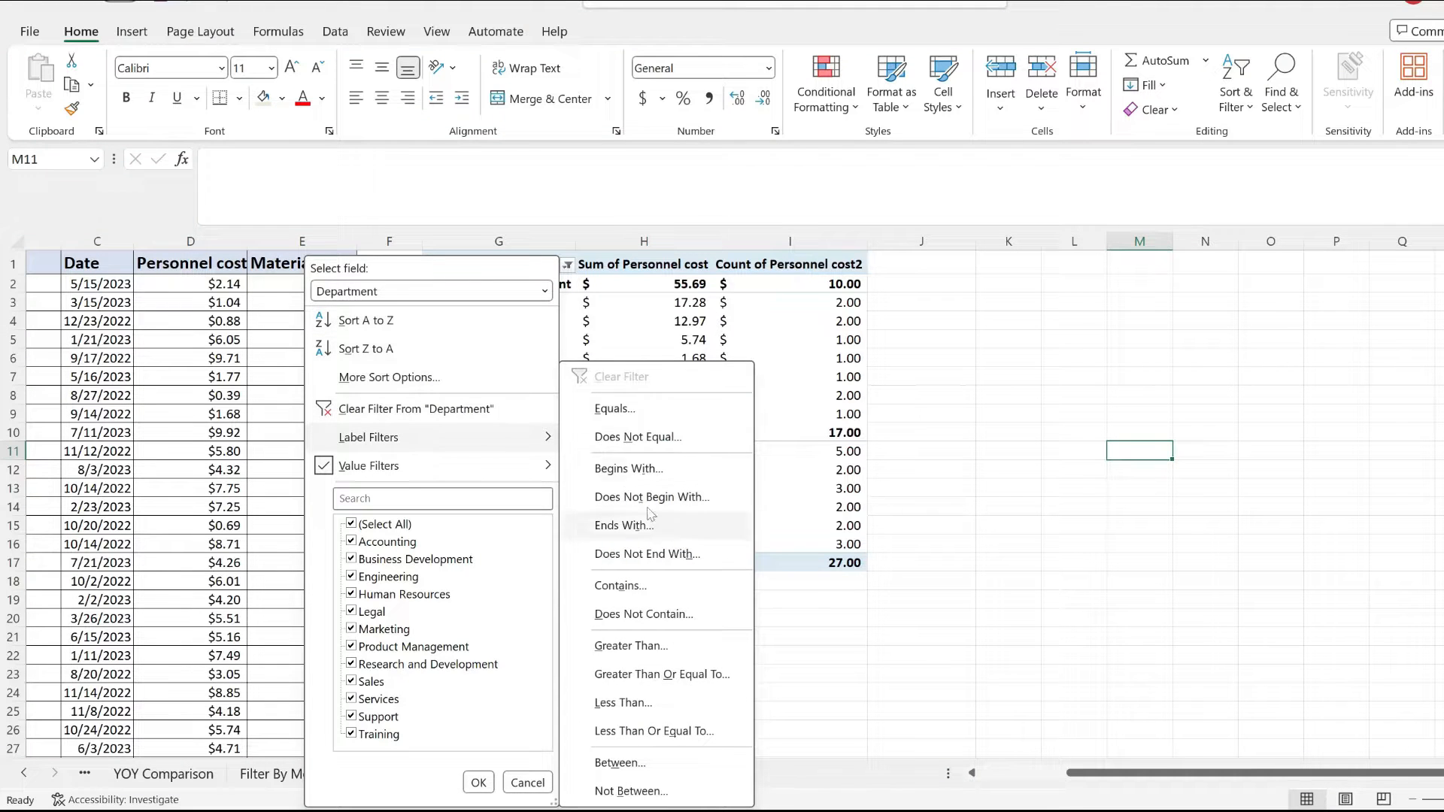
left_click(639, 436)
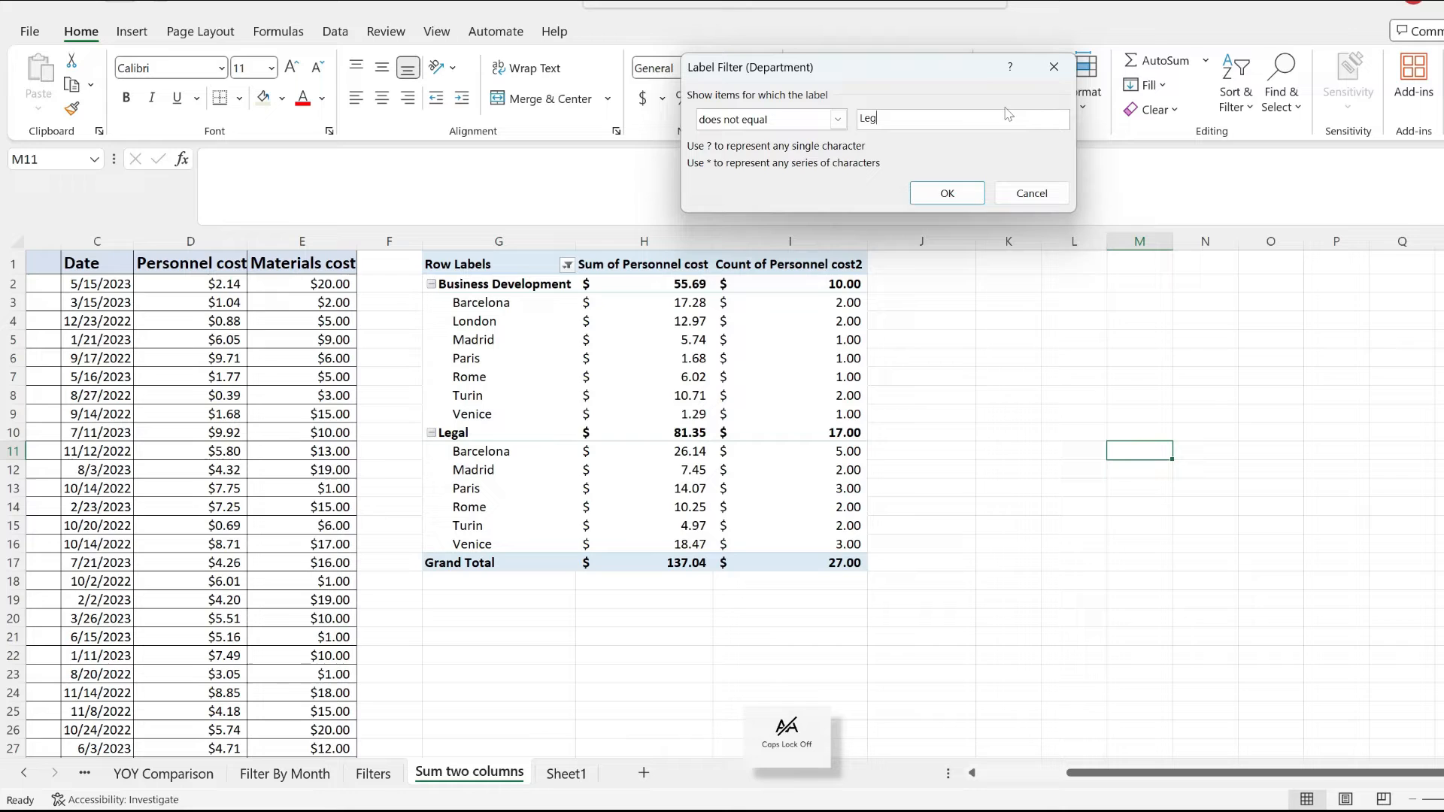
type("al")
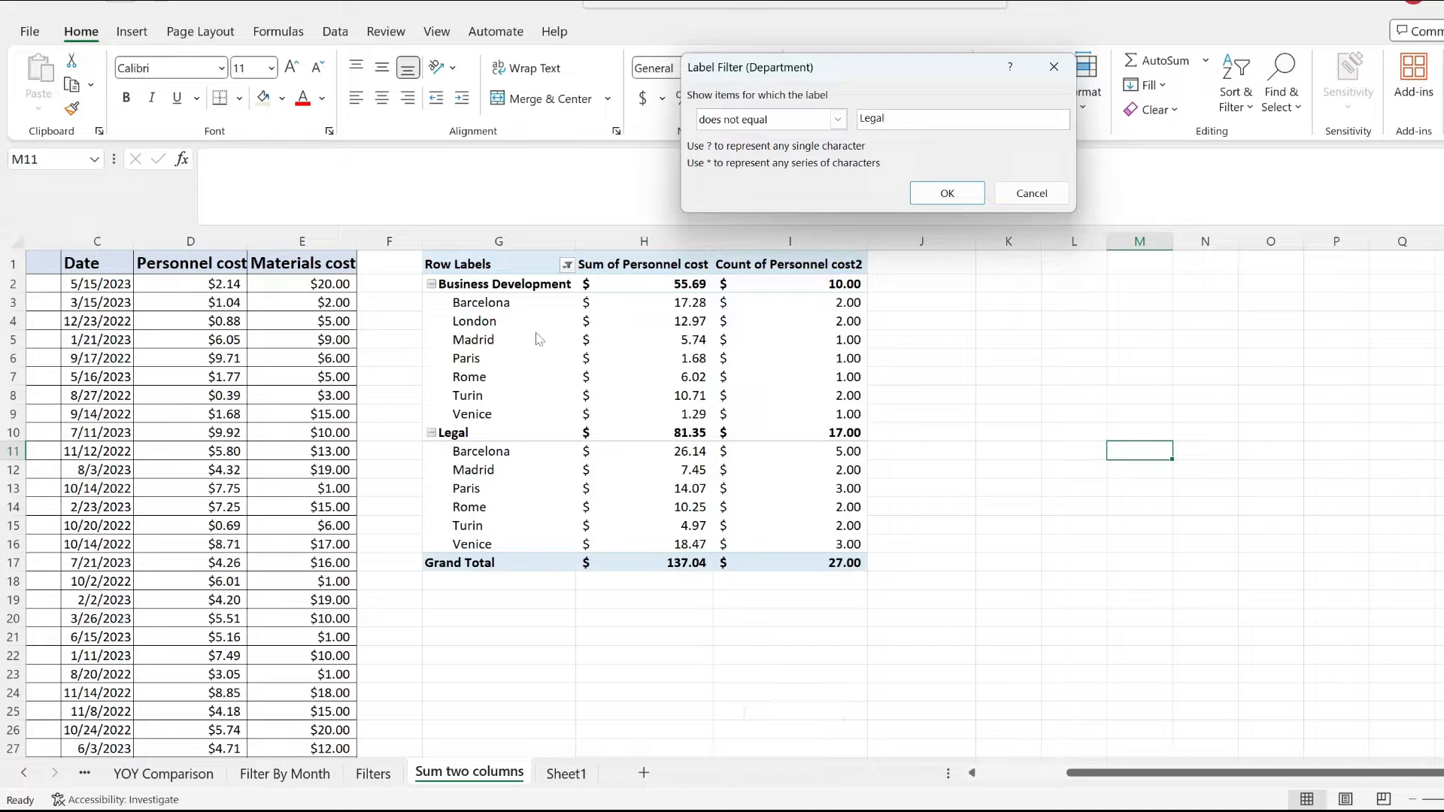
mouse_move(630, 314)
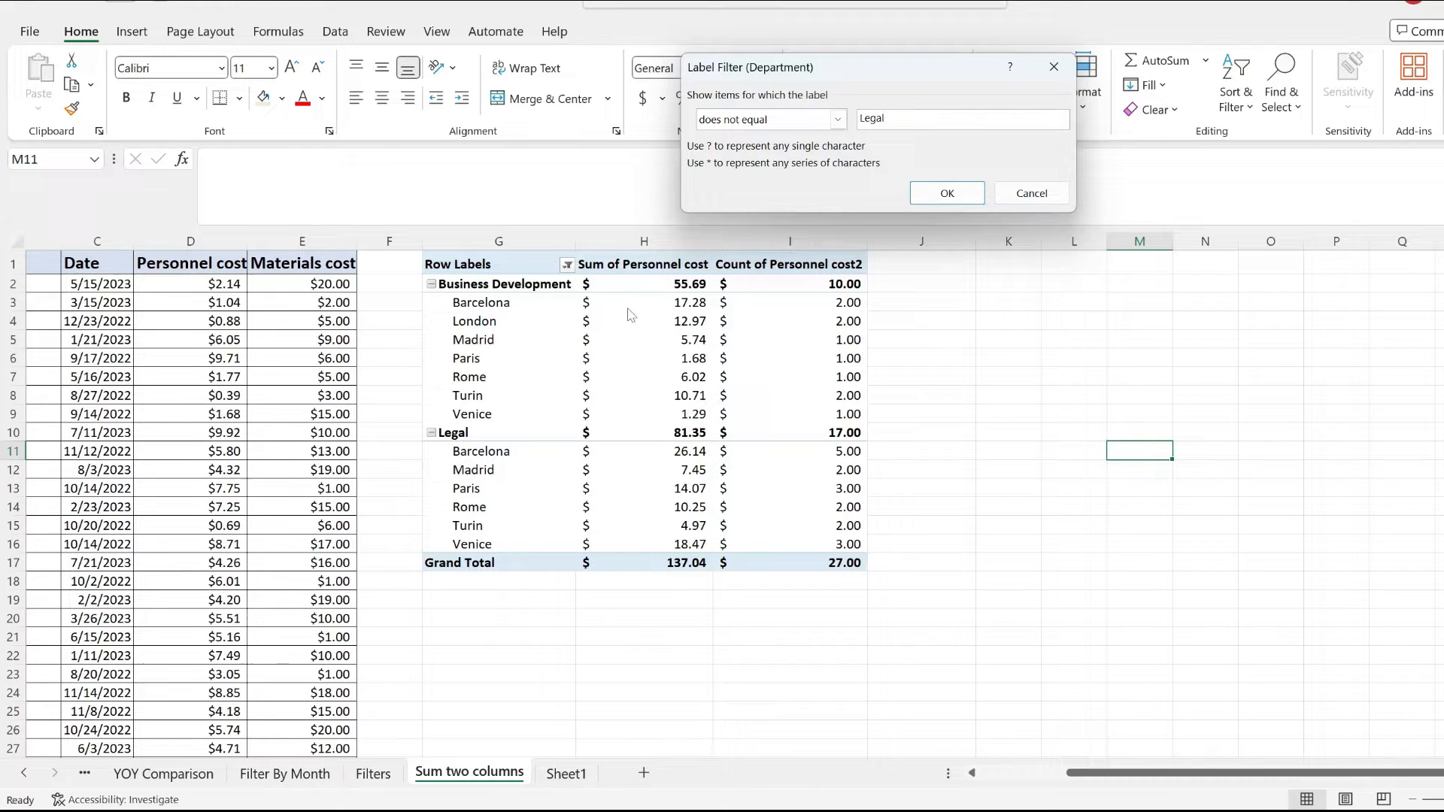
left_click(946, 193)
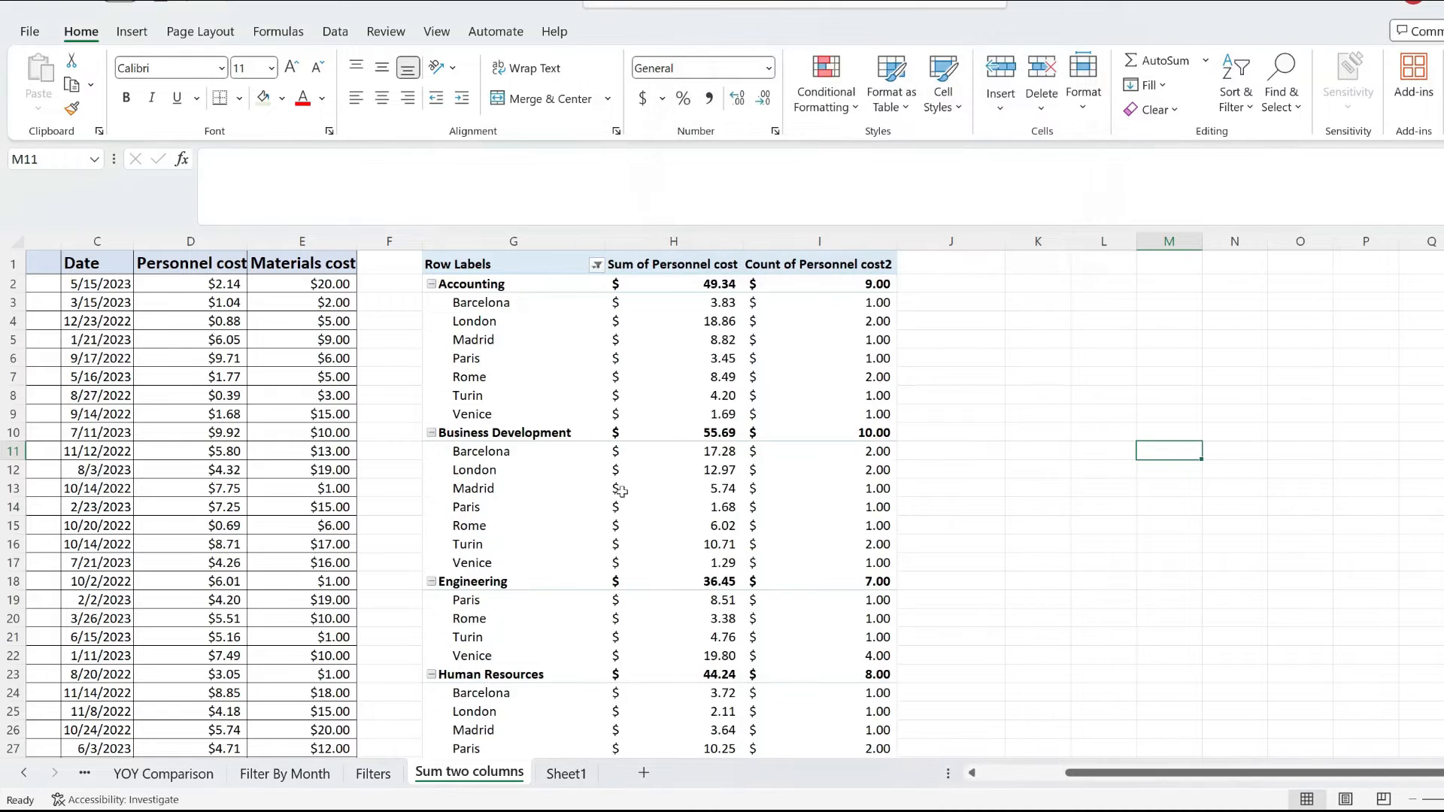
scroll("down", 3)
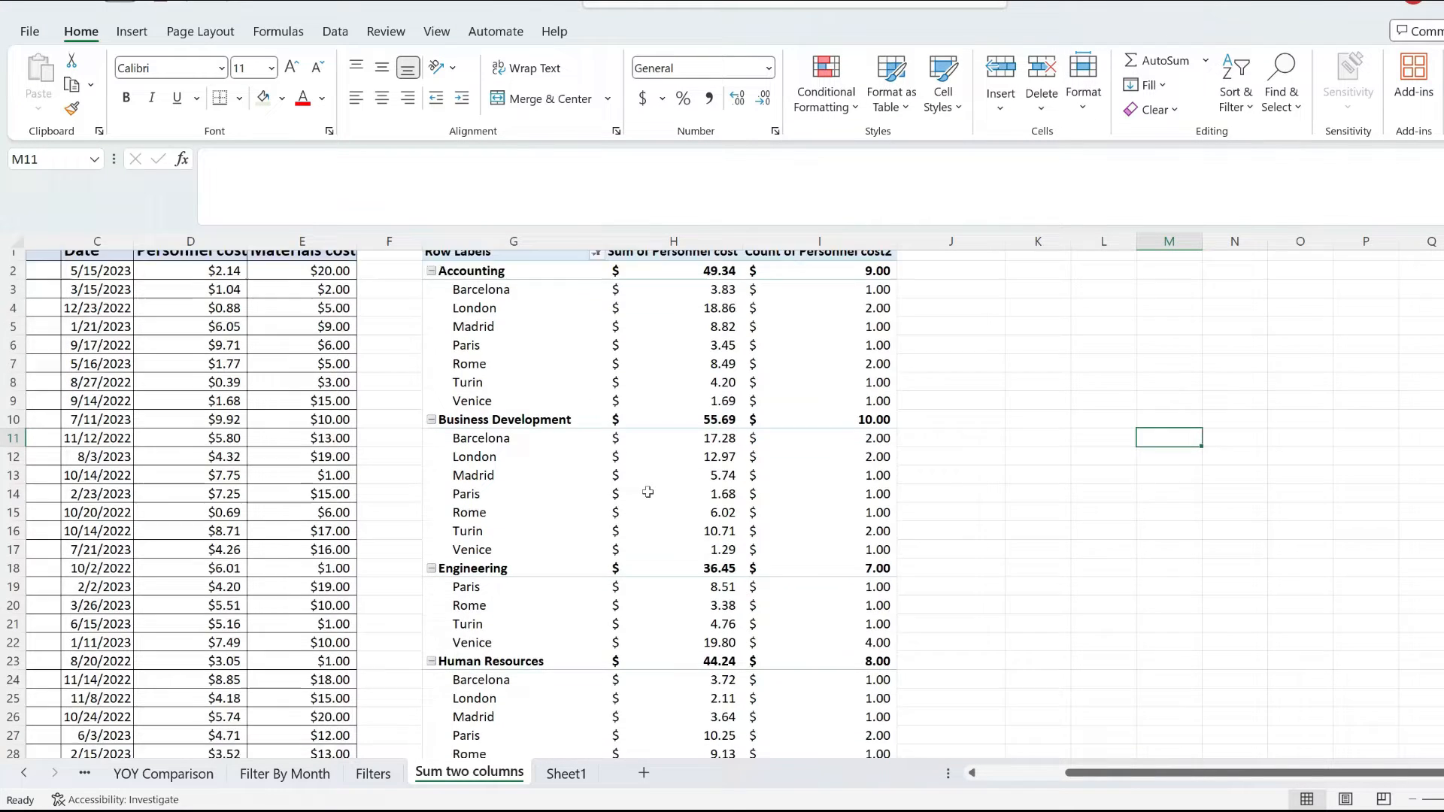
left_click(673, 508)
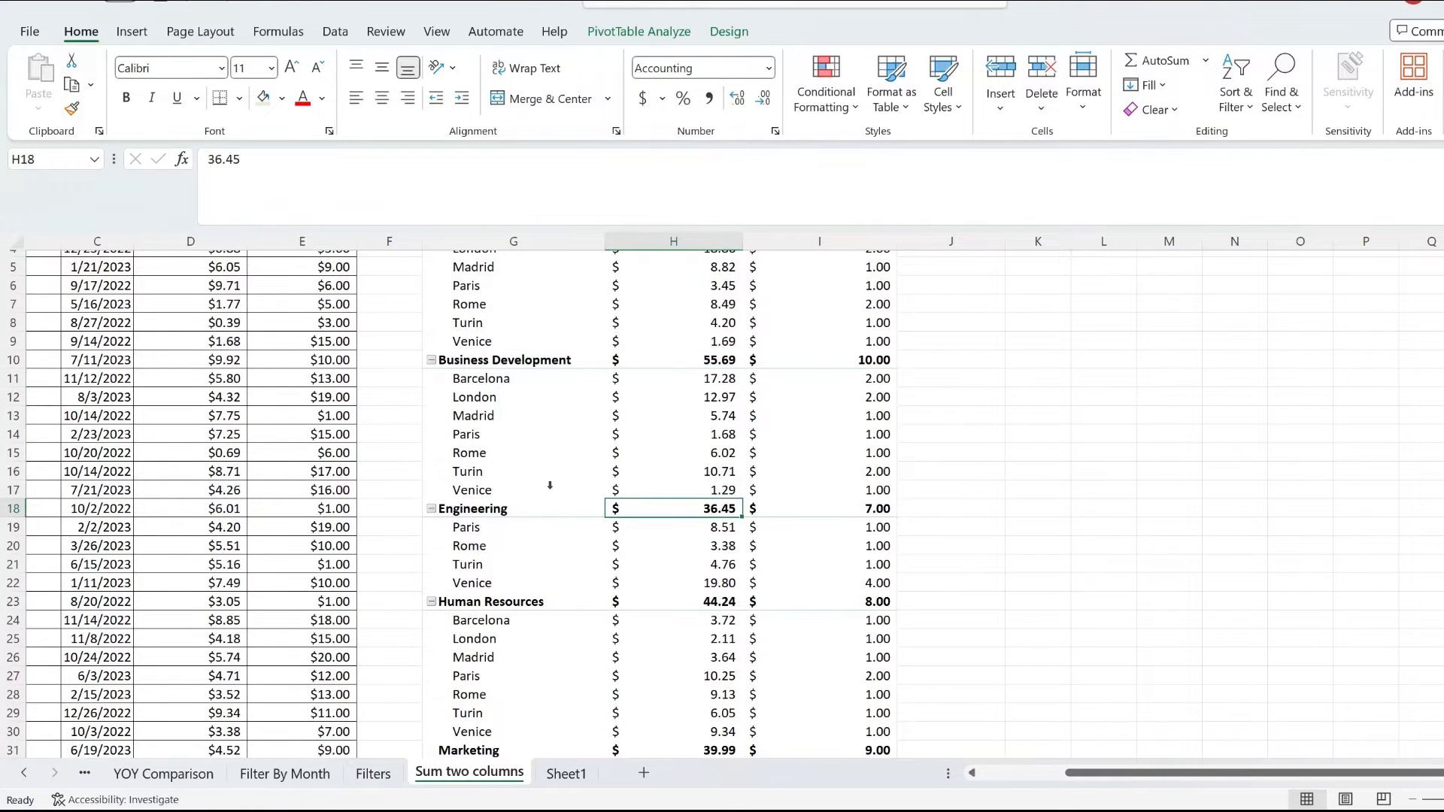
scroll("up", 3)
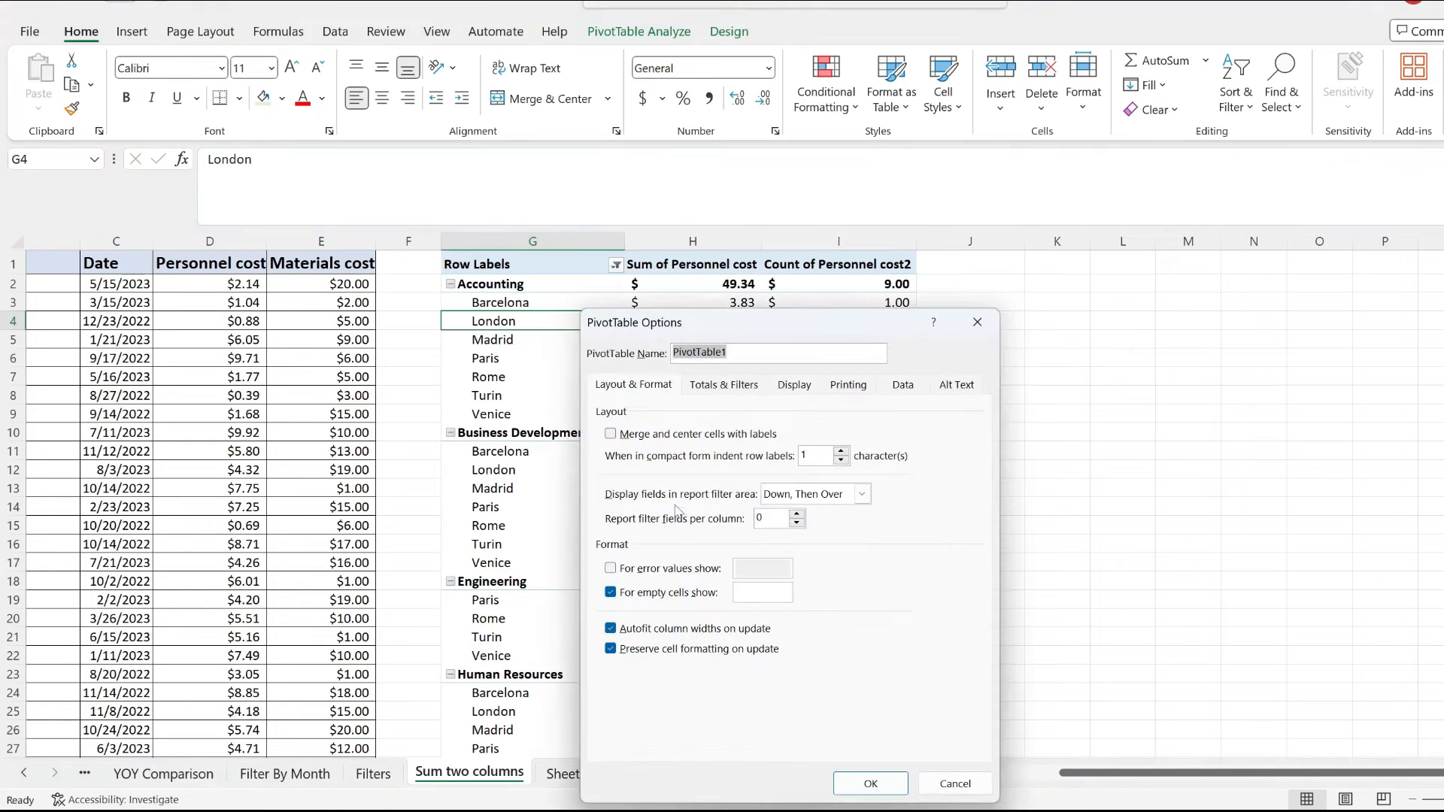
Step: Enable 'Allow multiple filters per field' in PivotTable Options' Totals & Filters settings
left_click(723, 384)
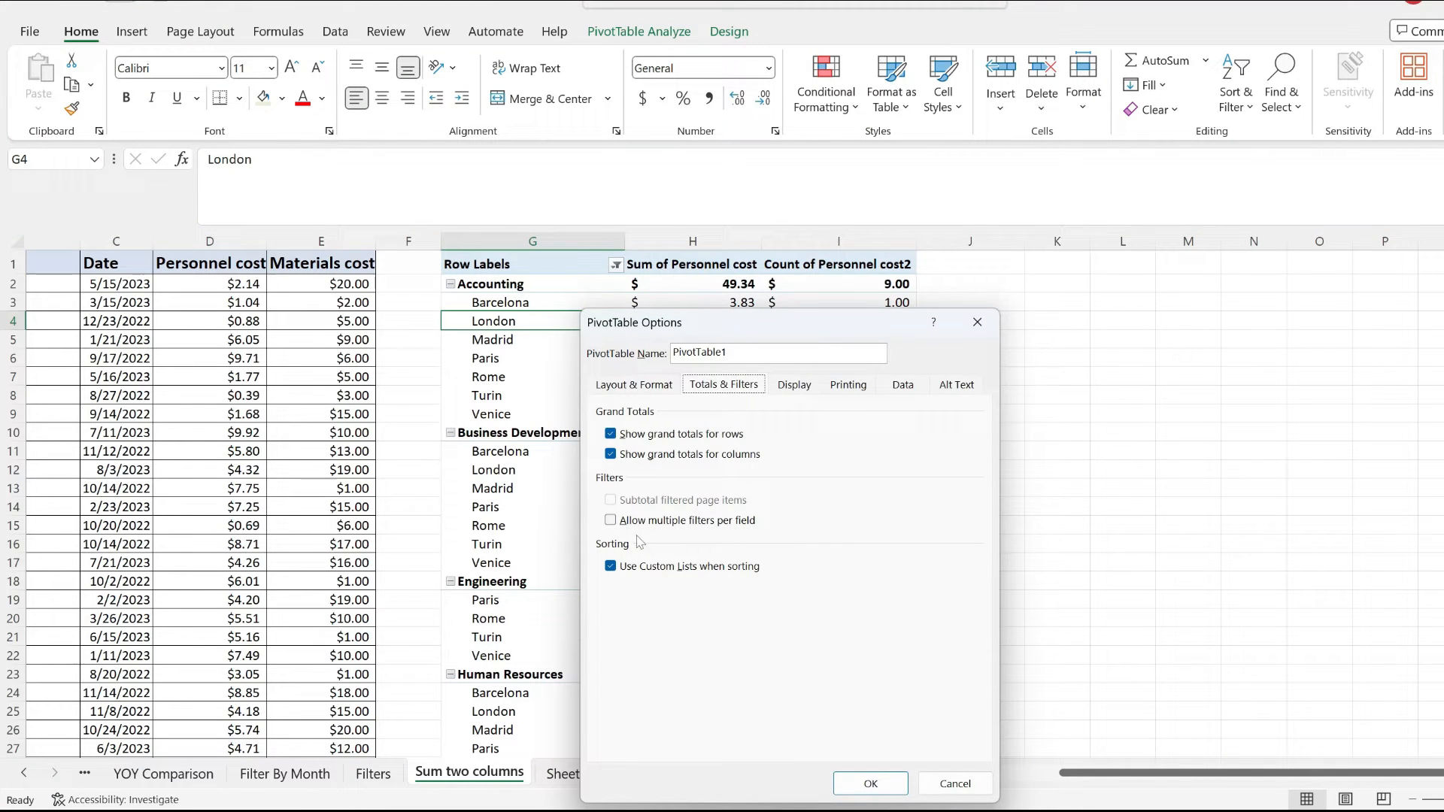
left_click(610, 521)
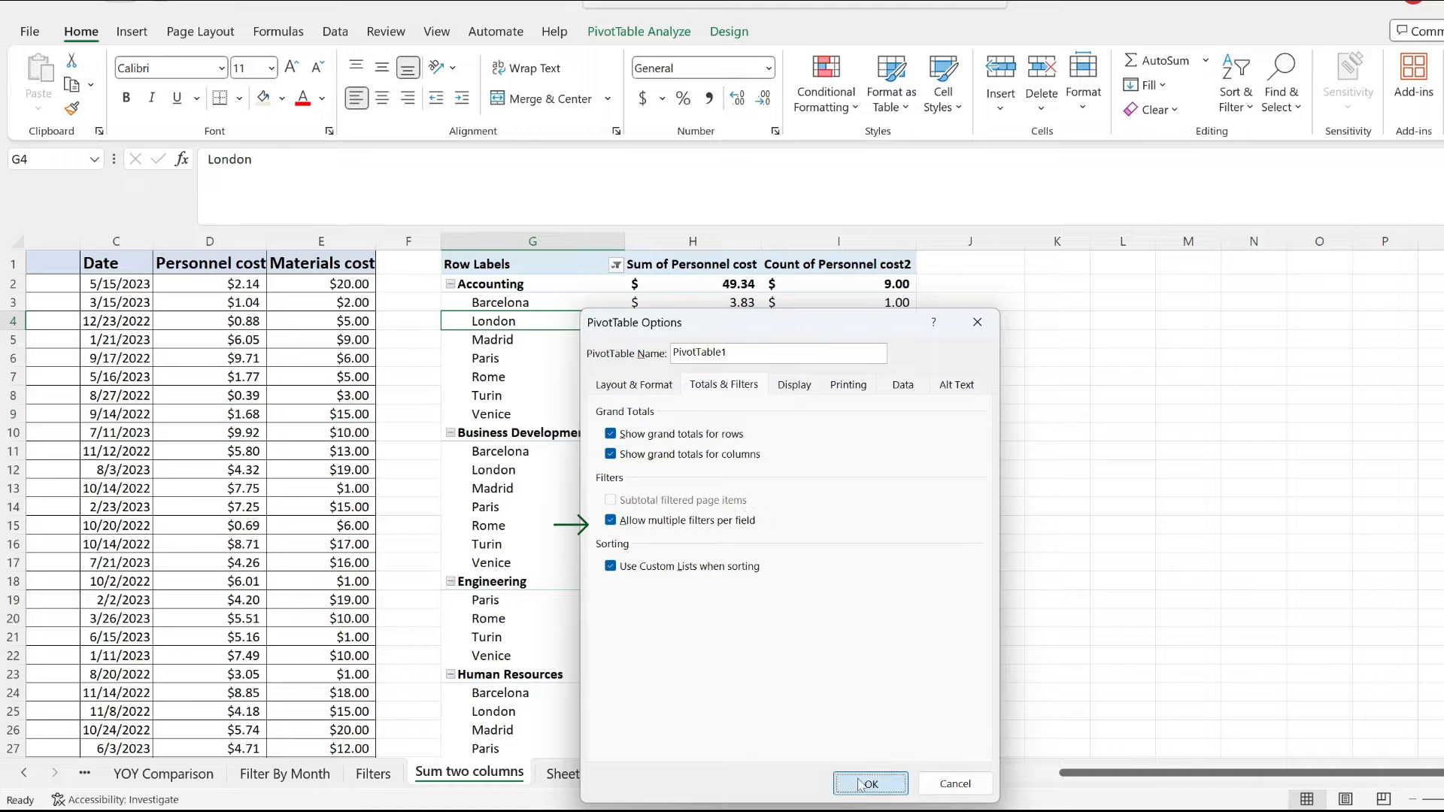
left_click(868, 783)
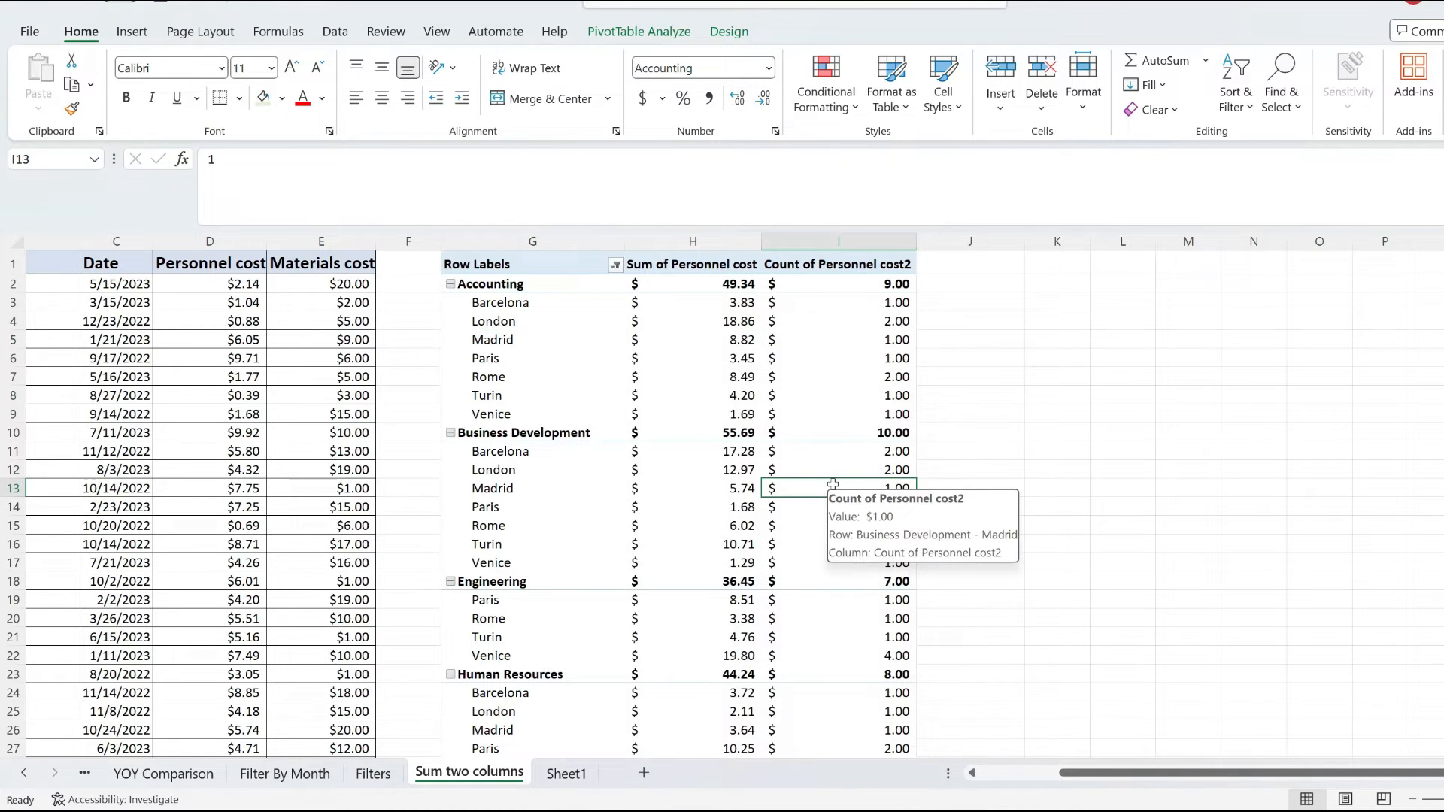
mouse_move(636, 302)
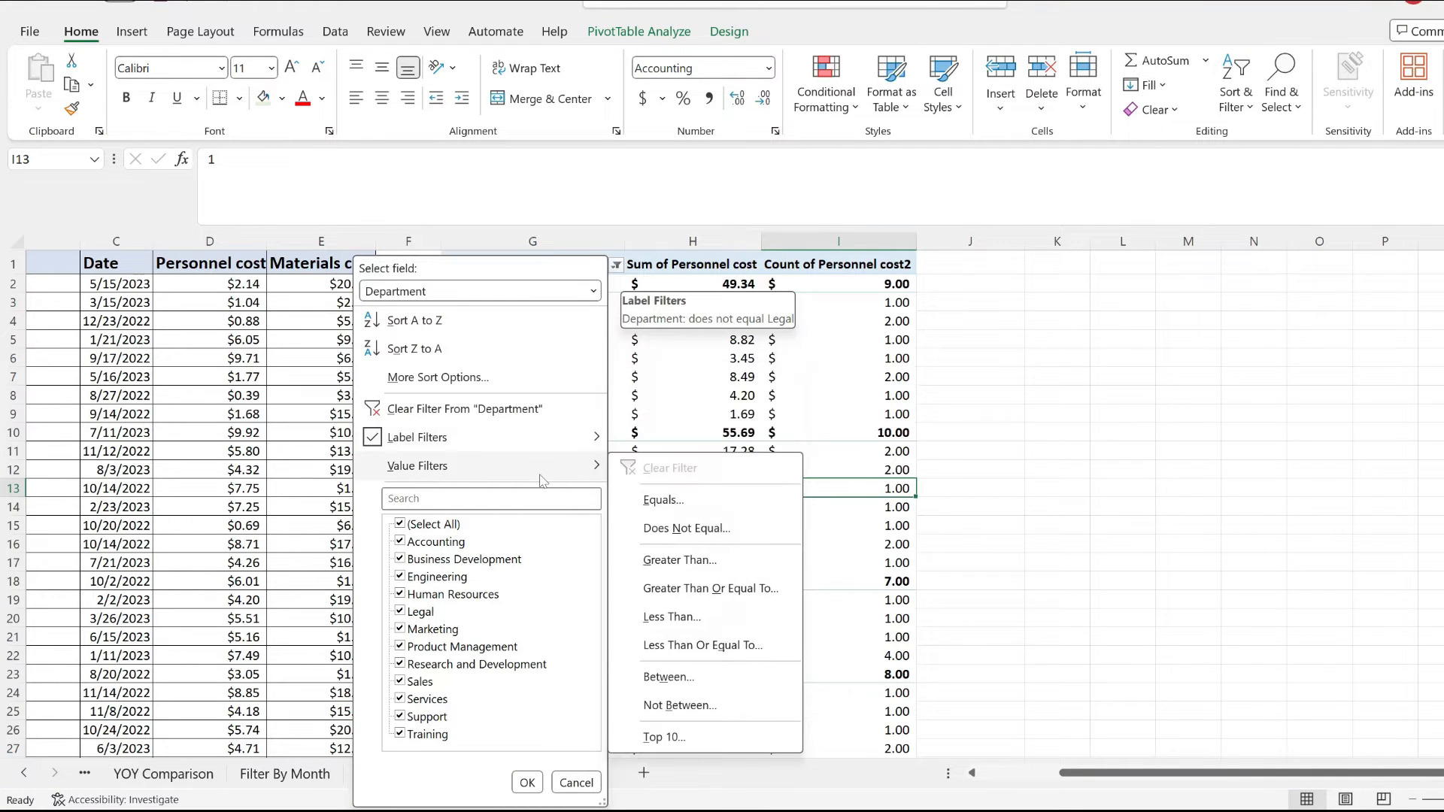
mouse_move(685, 528)
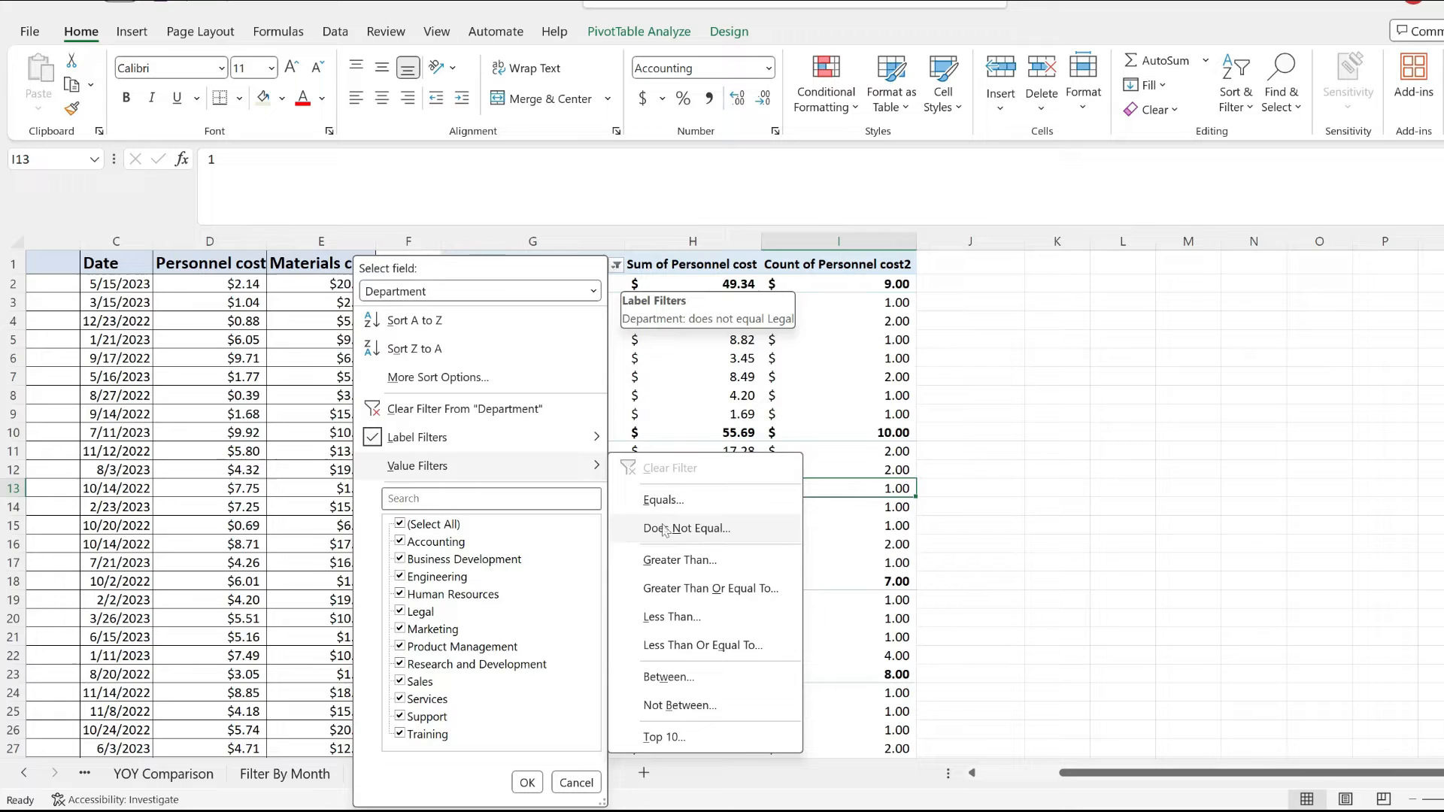
Step: Add a Sum of Personnel cost greater-than-50 value filter, leaving only Business Development ($55.69)
left_click(680, 559)
type("50")
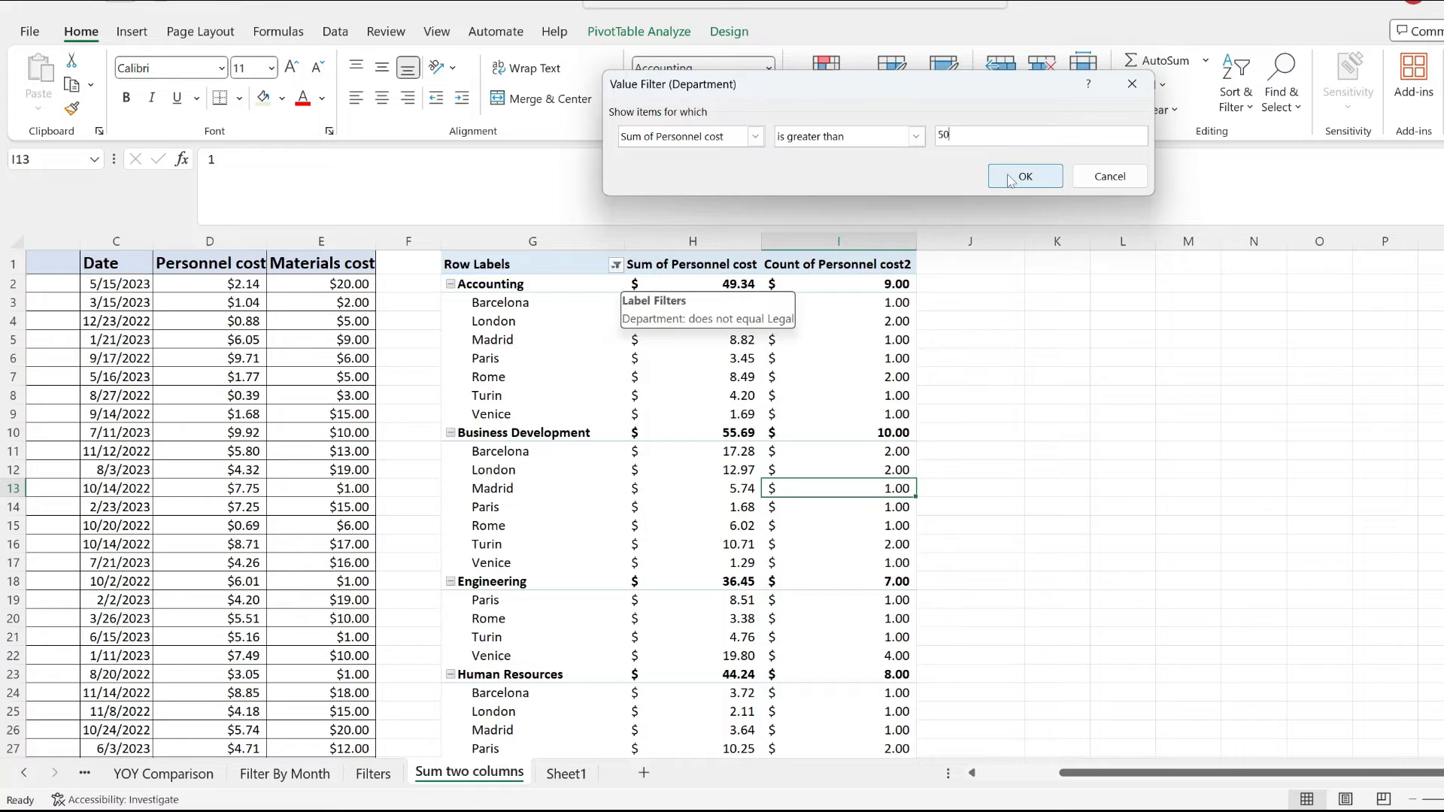
left_click(1024, 176)
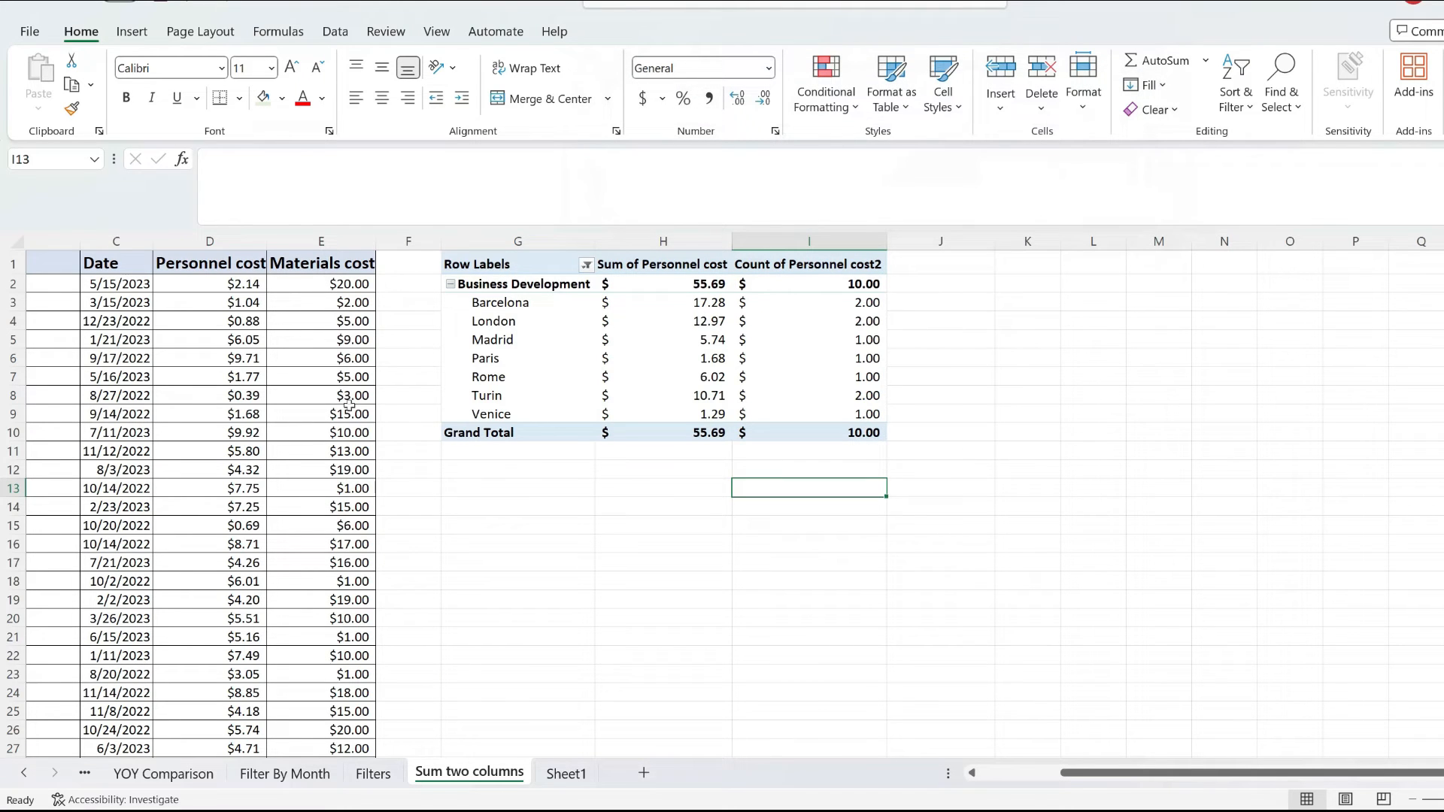